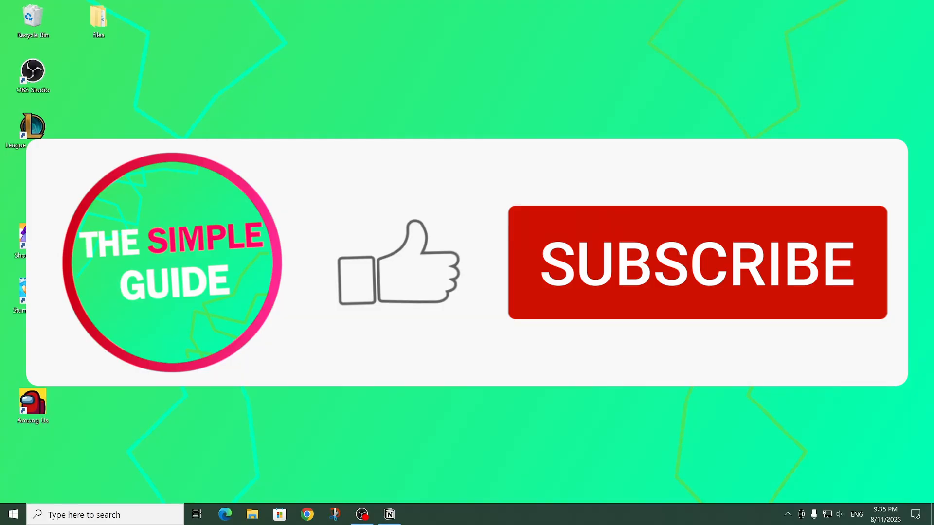
Step: Search play.google.com in Chrome for 'super bear' and open the Super Bear Adventure page
click(696, 264)
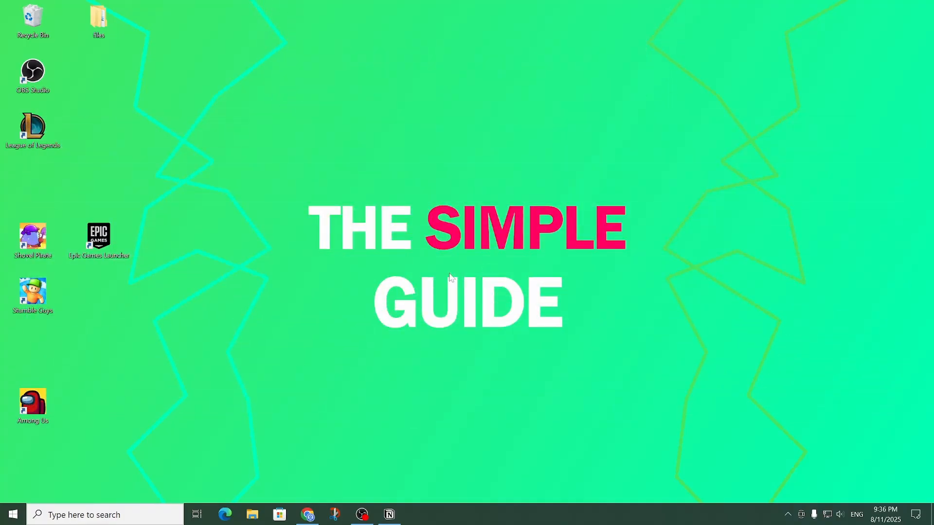
click(308, 513)
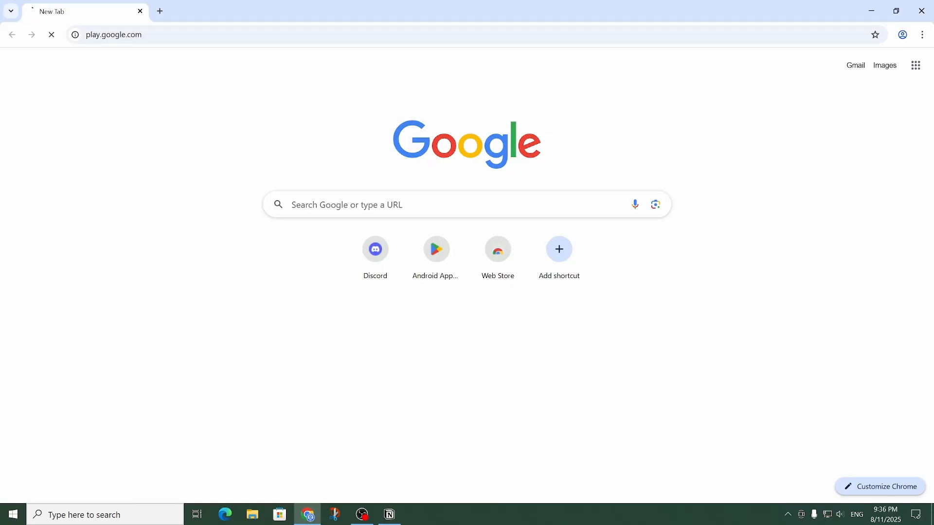
click(435, 249)
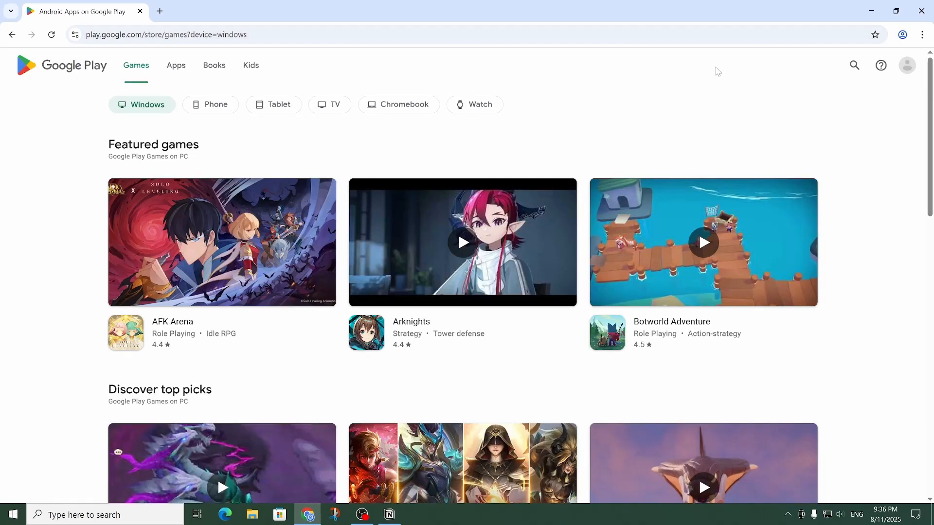
click(853, 65)
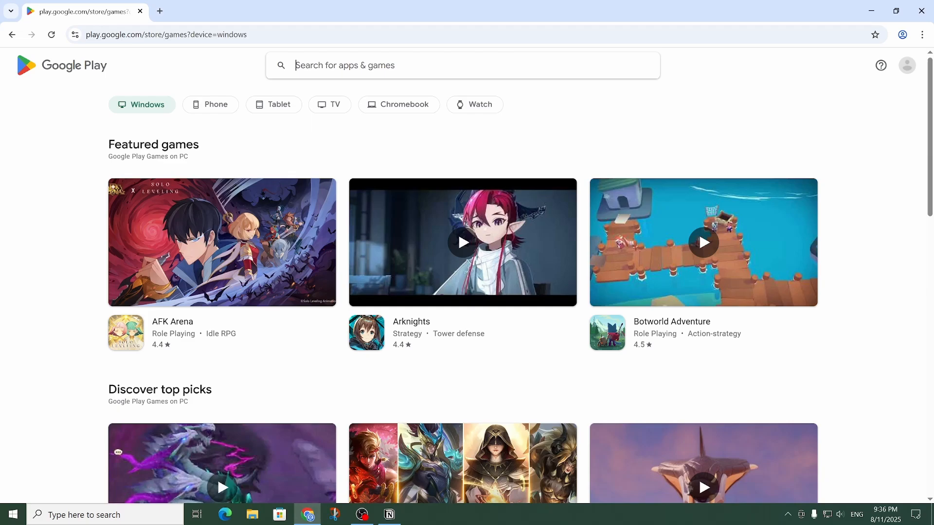
text(super bear)
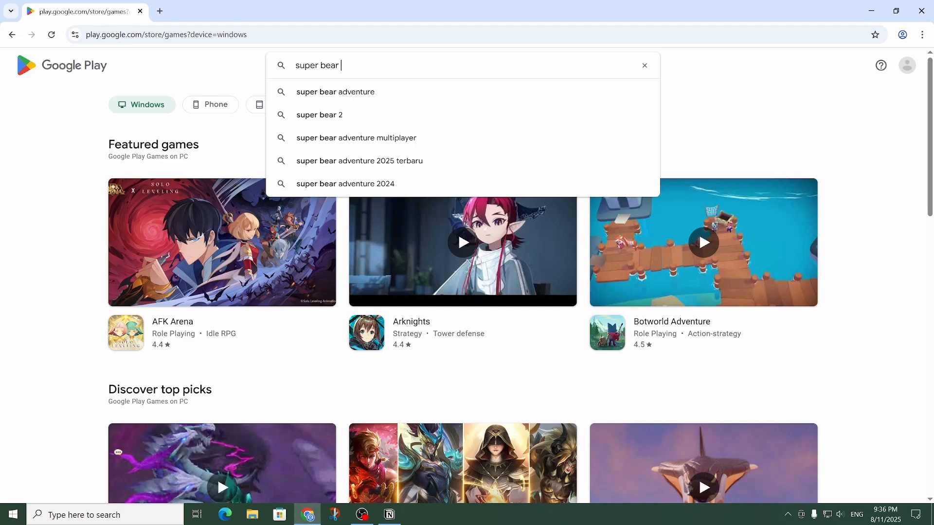
click(334, 91)
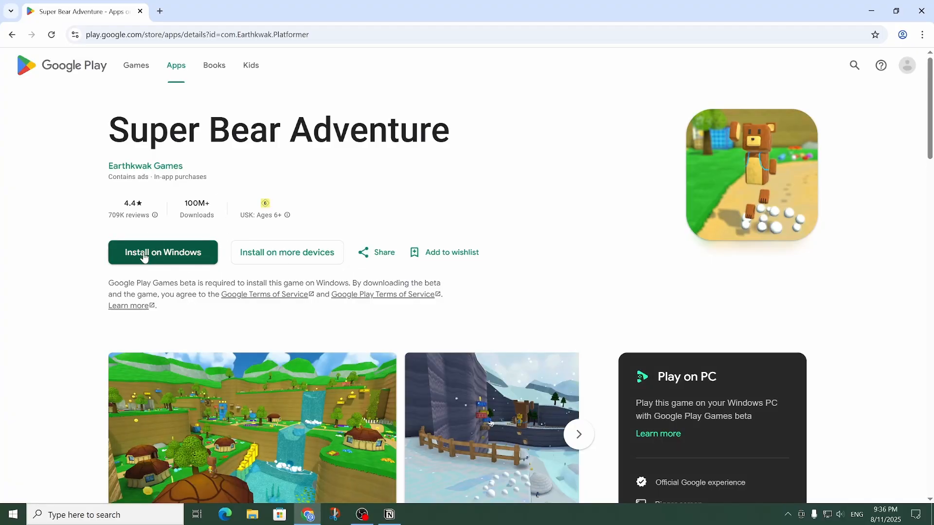
mouse_move(174, 259)
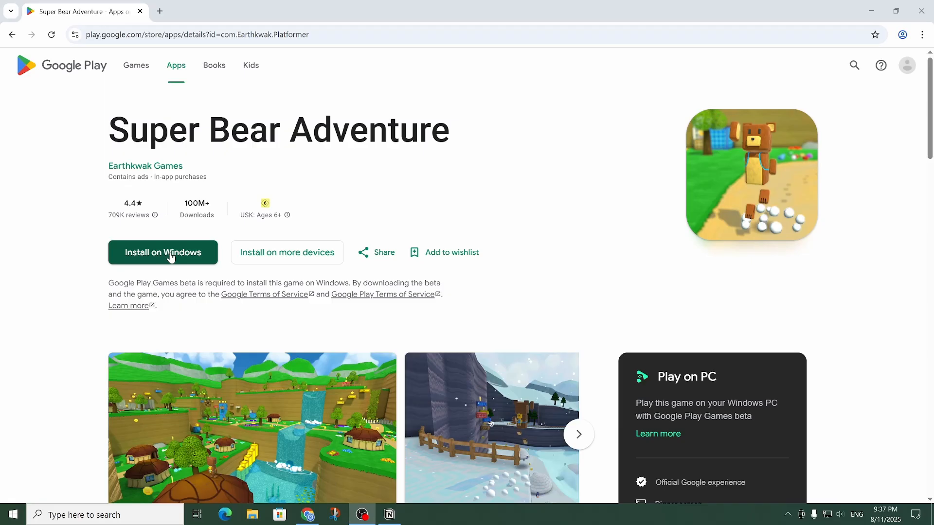
Step: Download the Windows installer, run it and start installing the game with Google Play Games
click(163, 252)
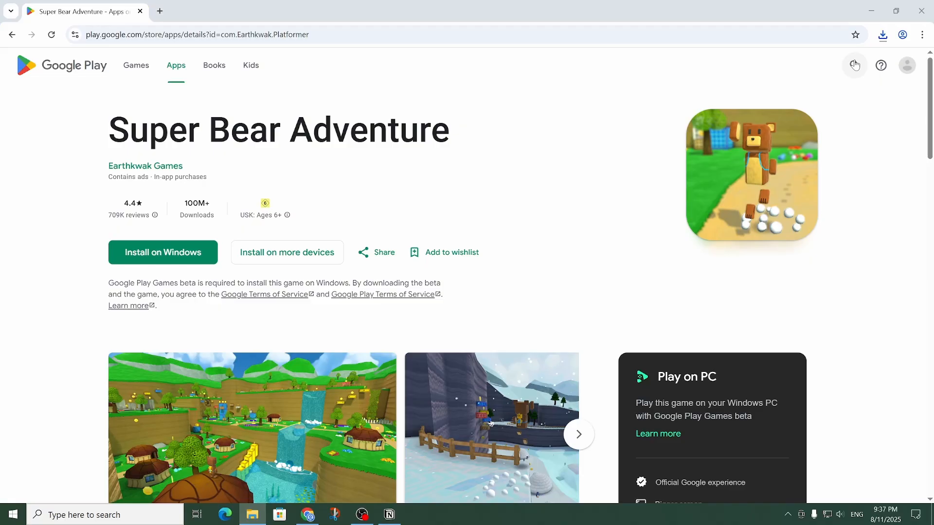
click(882, 34)
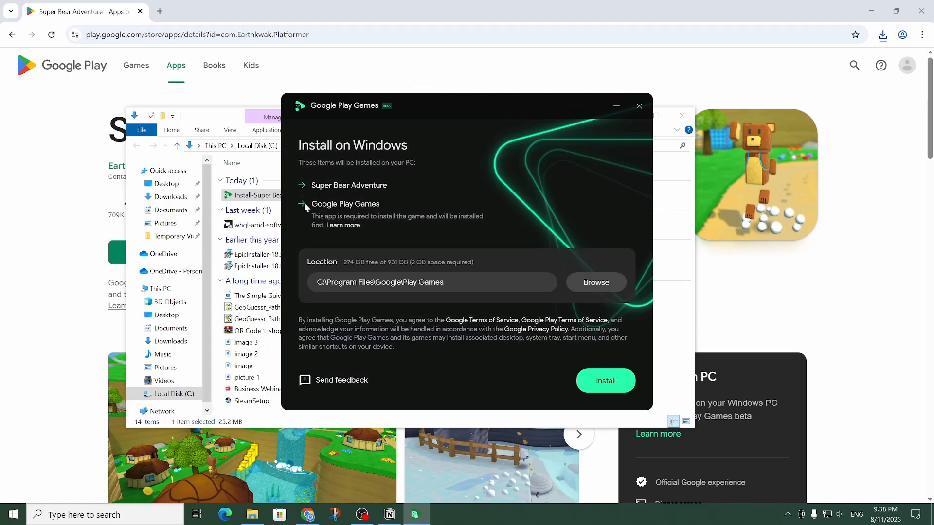
mouse_move(374, 205)
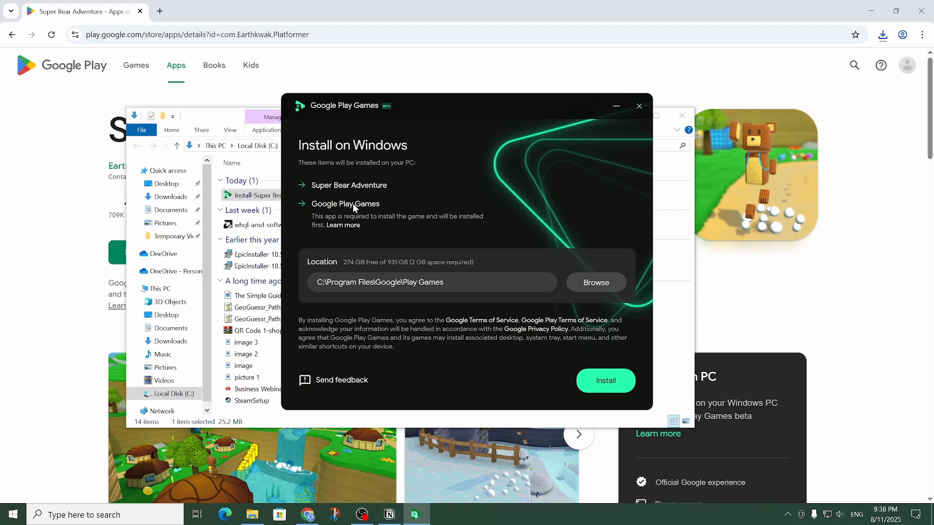
mouse_move(366, 293)
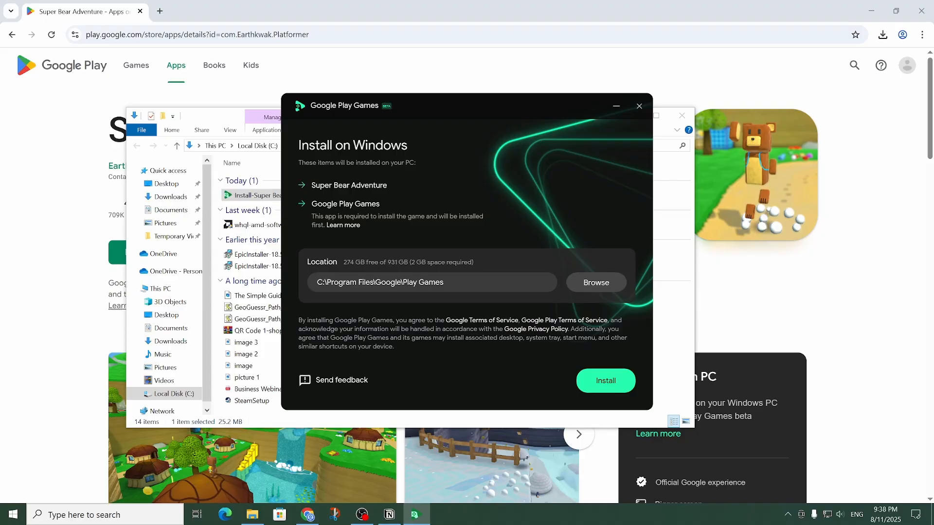
mouse_move(468, 282)
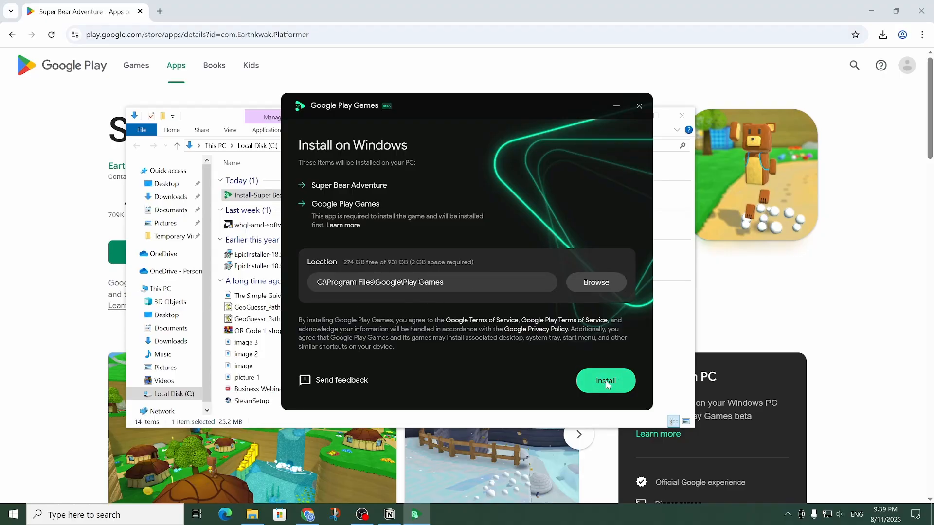
click(604, 380)
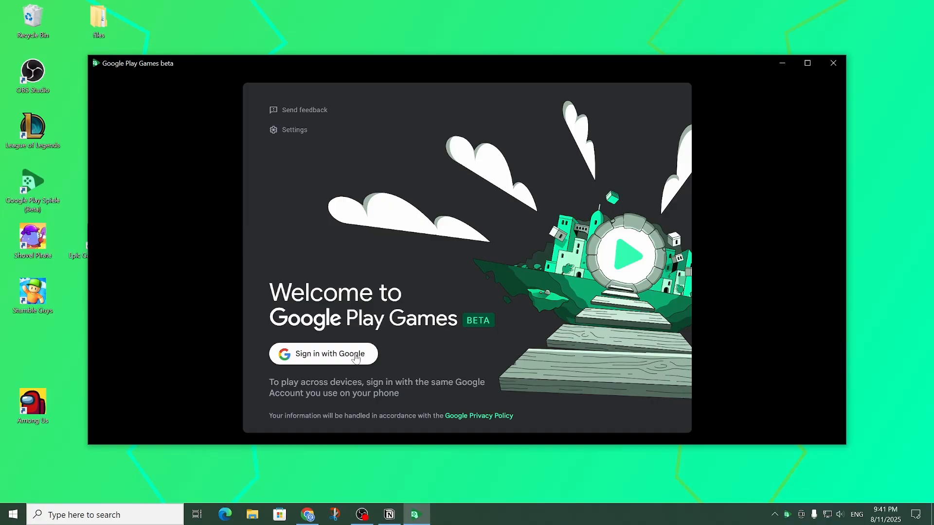
mouse_move(249, 357)
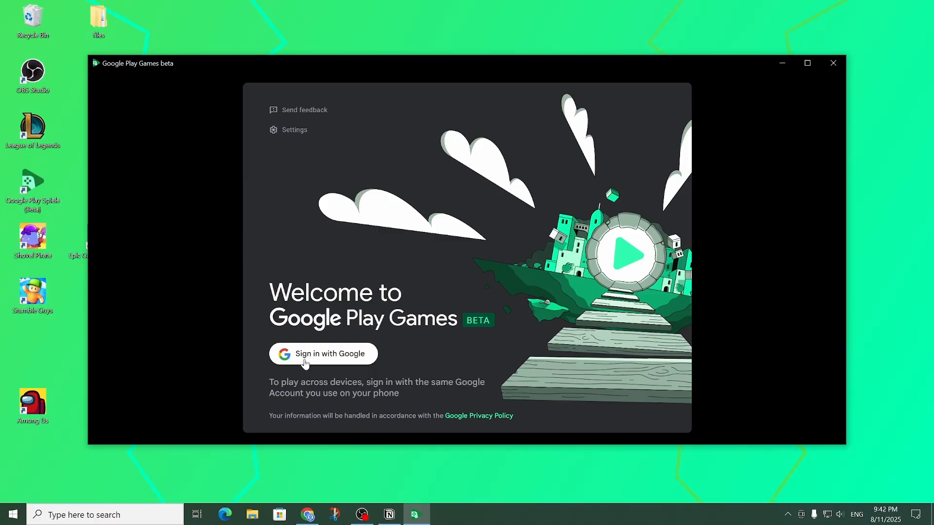
Step: Choose Sign in with Google on the Play Games welcome screen
click(322, 353)
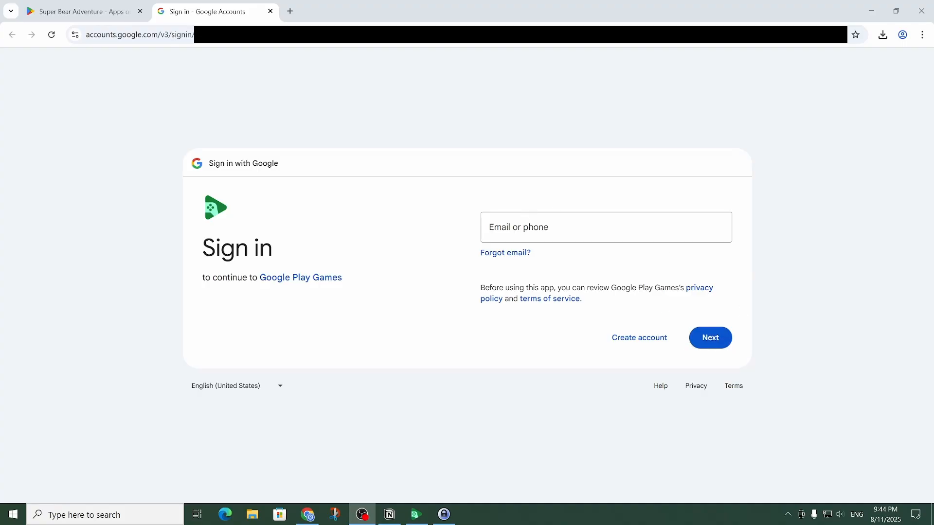
Step: Enter the Google account email and password and confirm signing in to Play Games
click(709, 338)
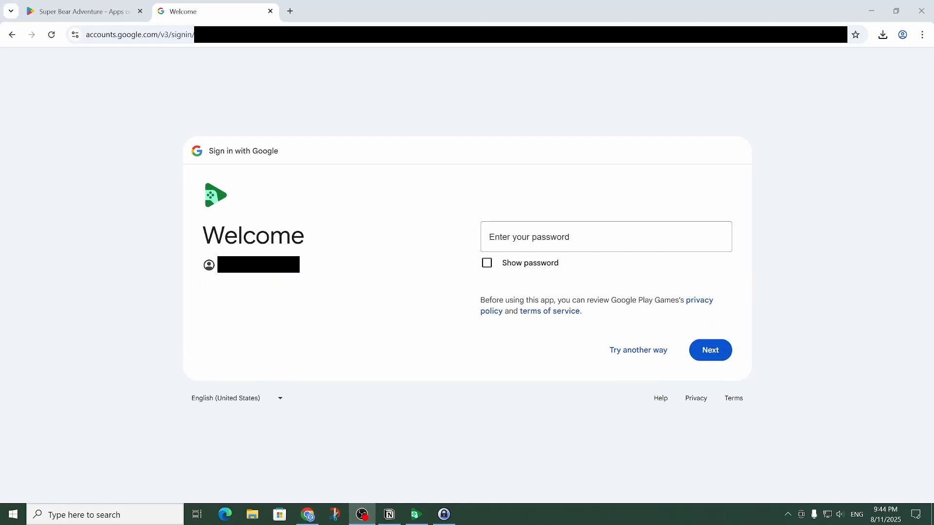
click(709, 349)
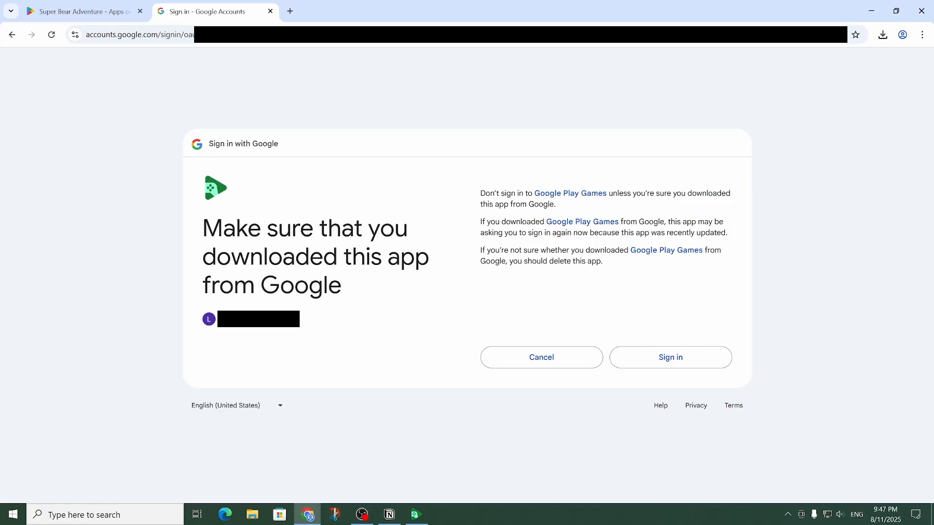
mouse_move(675, 348)
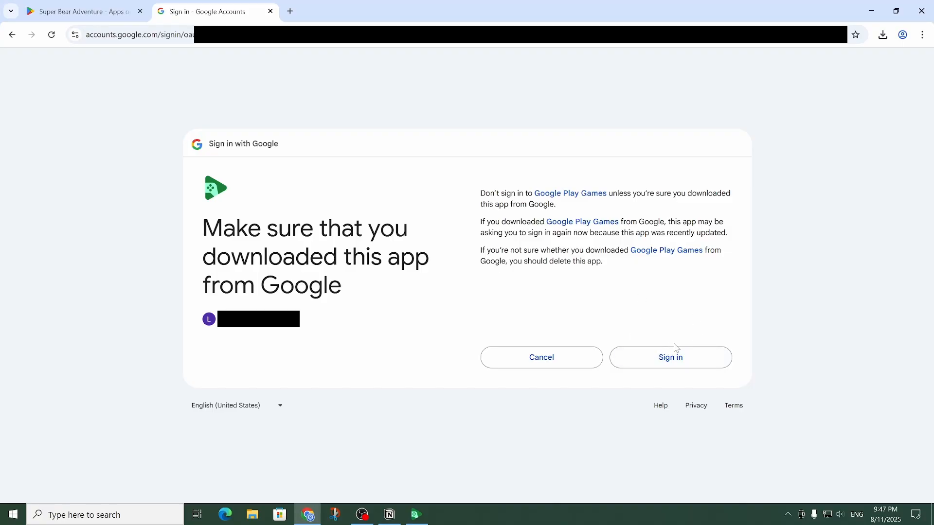
click(669, 357)
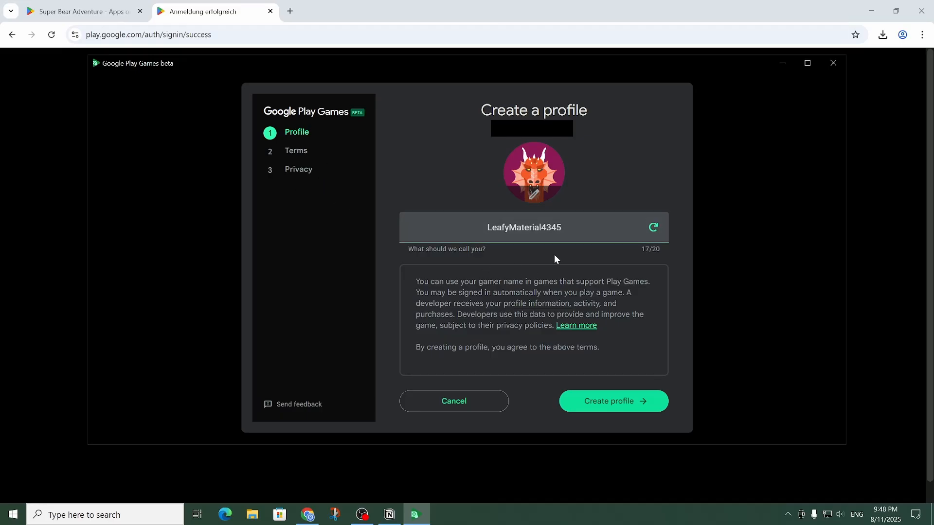
Step: Create the gamer profile, install Super Bear Adventure with its shortcut prompt answered, and launch it
click(613, 400)
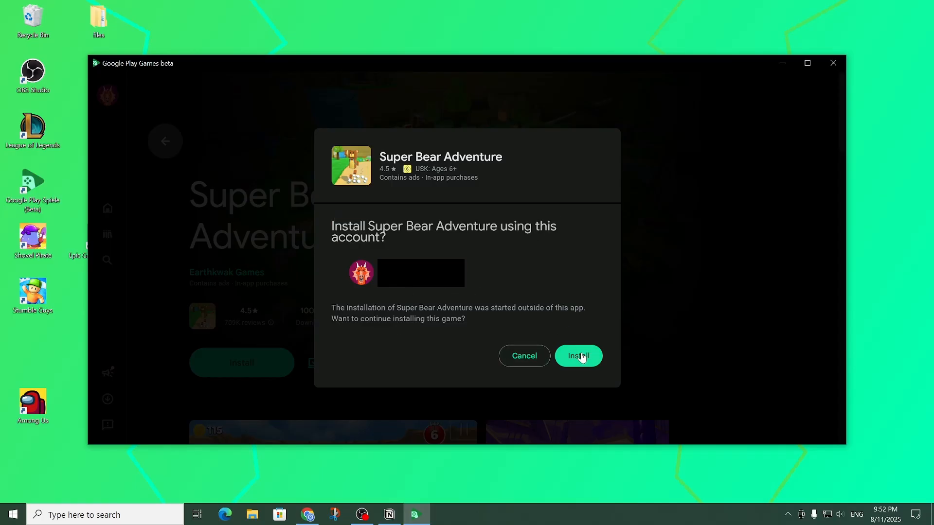
click(577, 356)
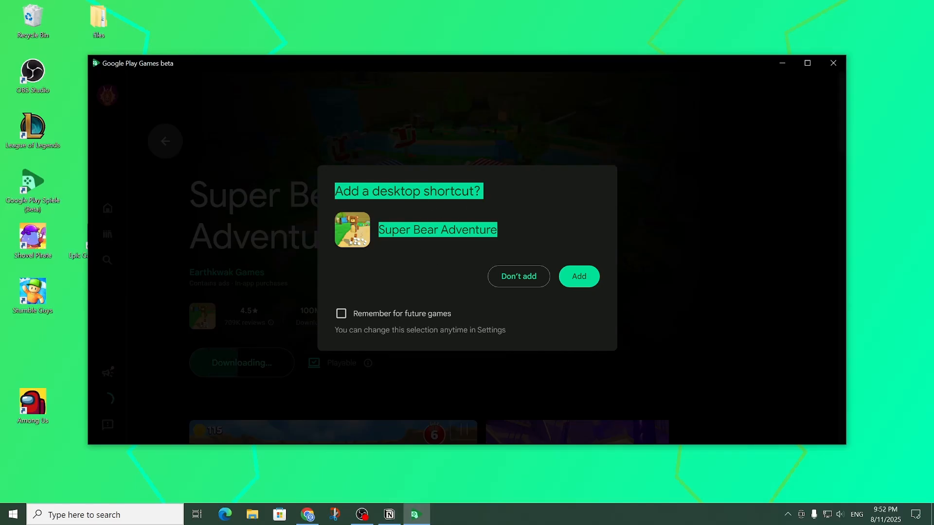
click(517, 275)
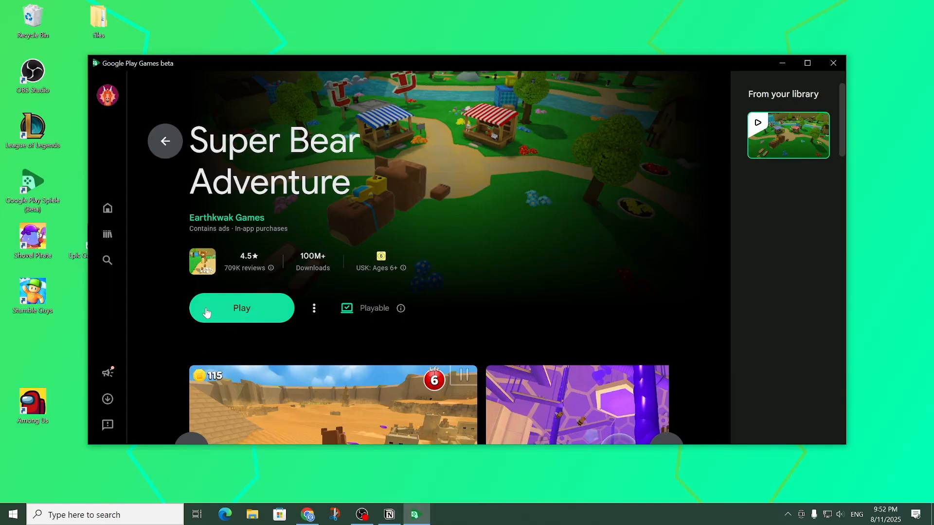
click(241, 308)
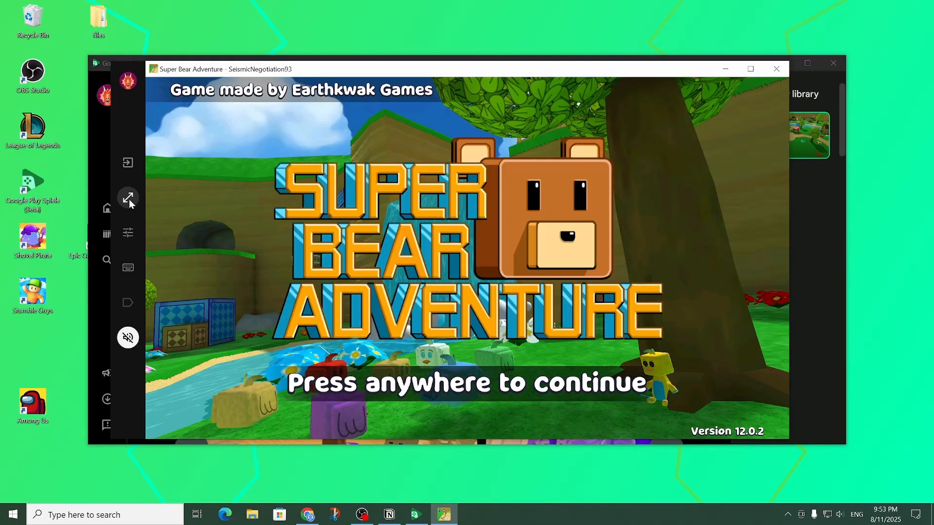
Step: Switch Super Bear Adventure to fullscreen and bring up its game options
click(128, 198)
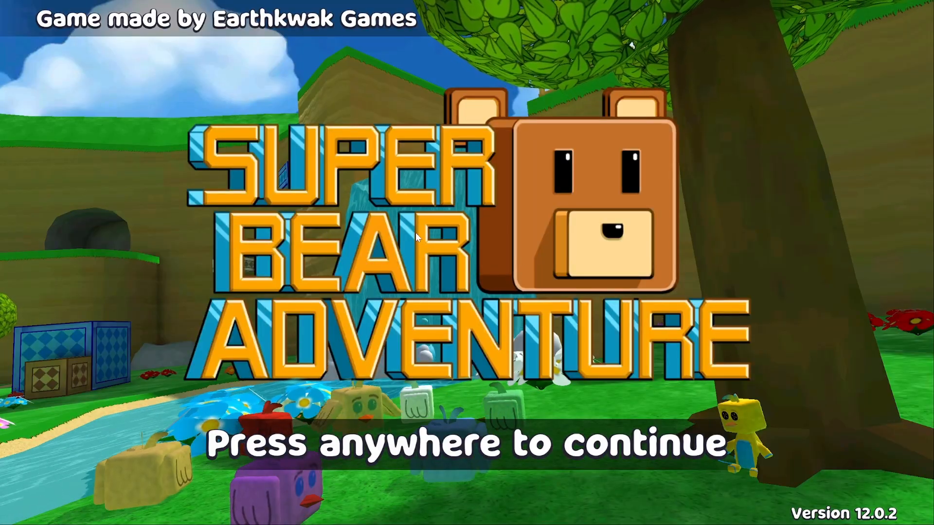
click(416, 237)
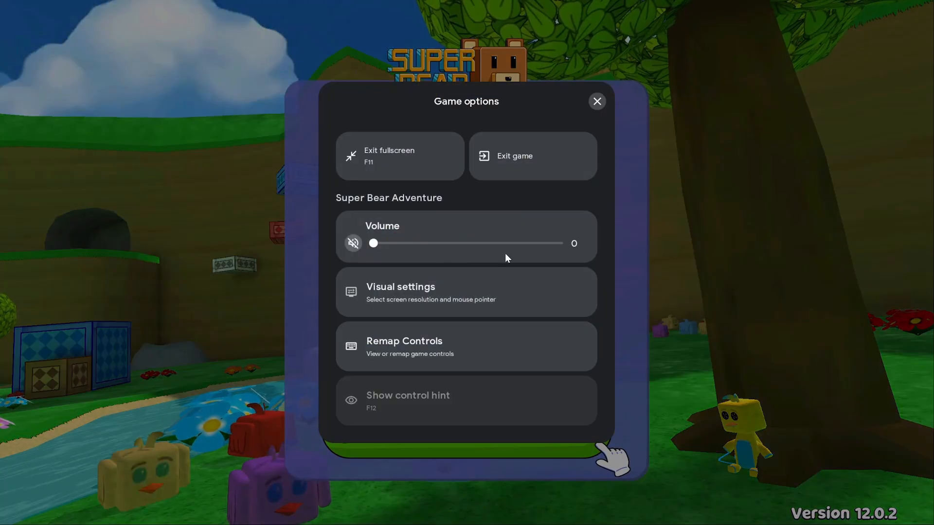
mouse_move(429, 356)
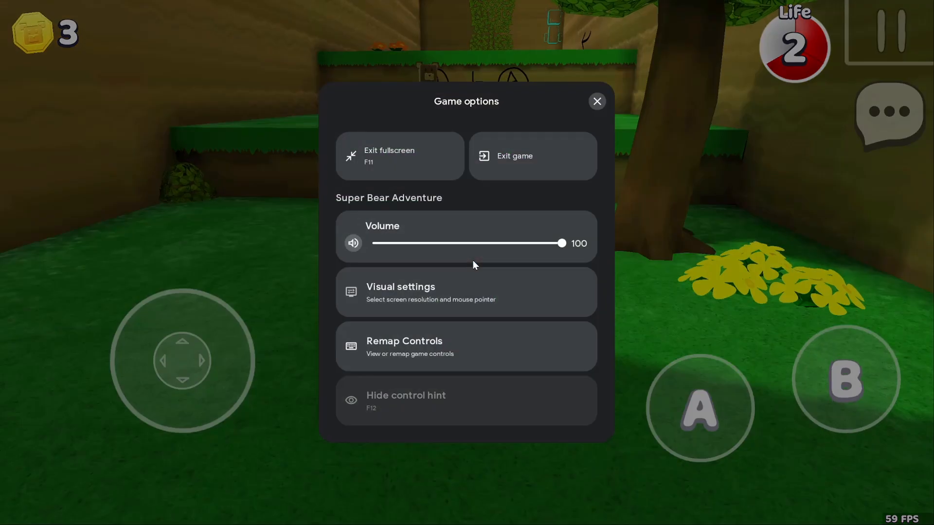
Step: In Remap Controls, add a Tap control over the on-screen B button and assign keyboard key B
click(466, 346)
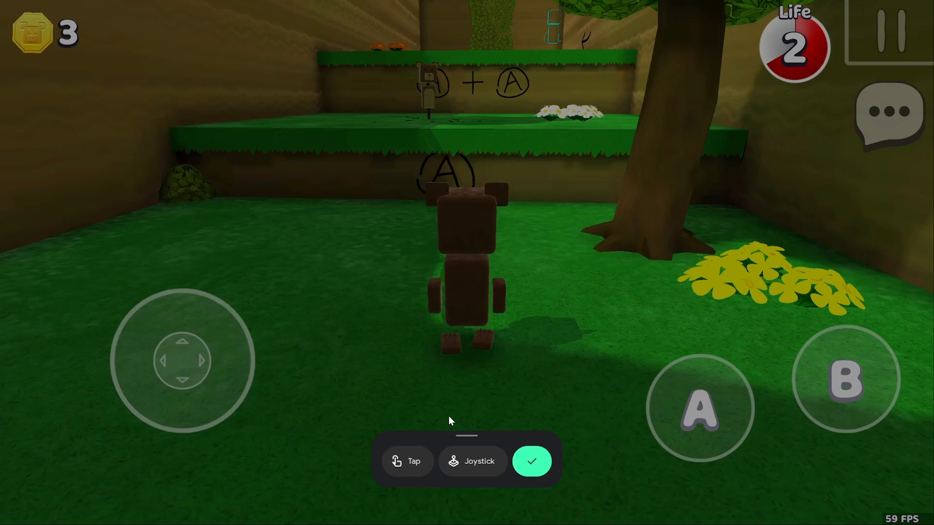
click(406, 460)
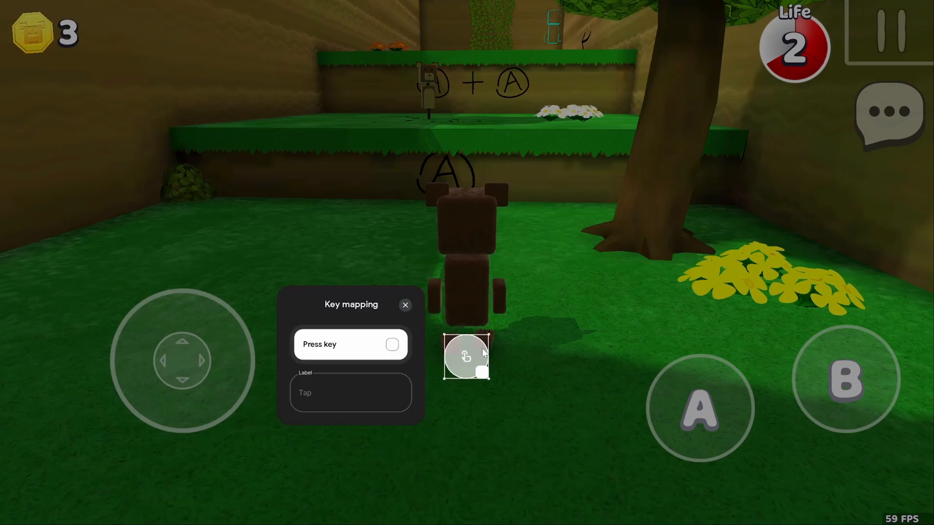
click(405, 305)
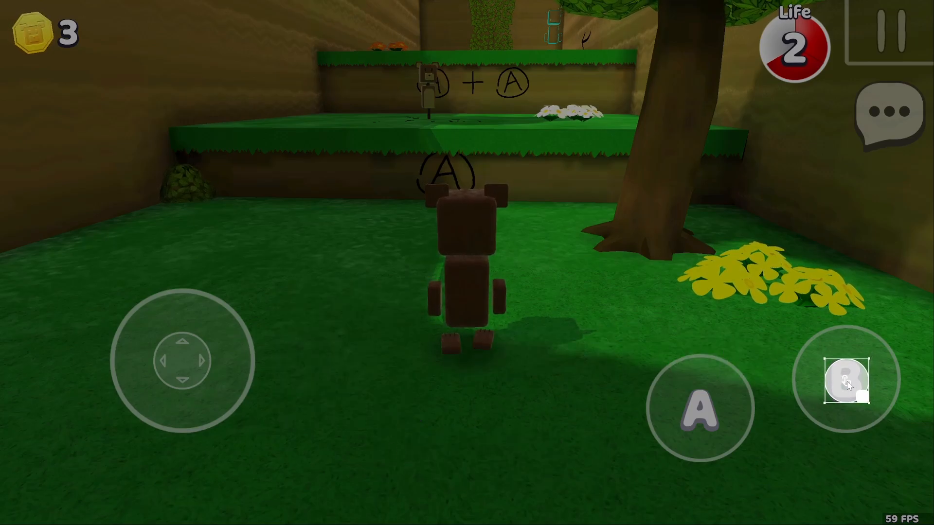
click(845, 381)
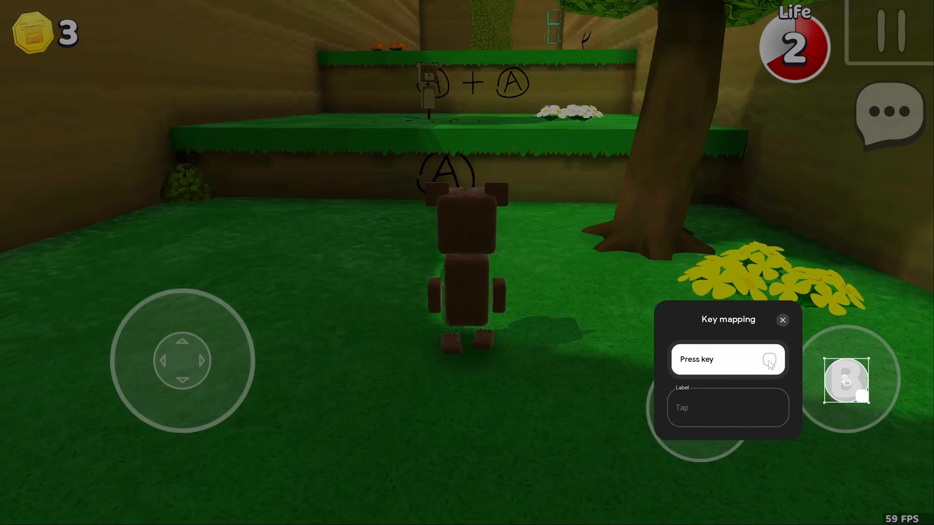
key(b)
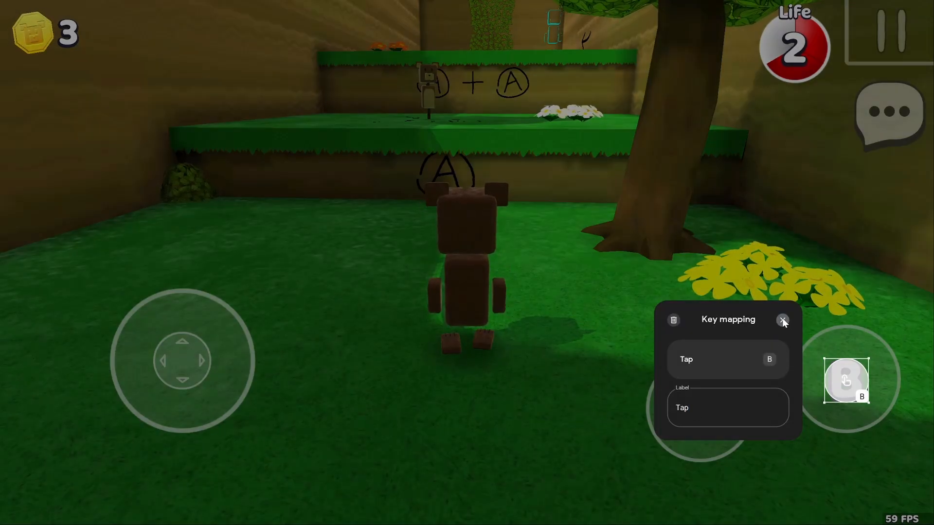
Step: Close the key mapping and options panels and resume playing the first level
click(783, 320)
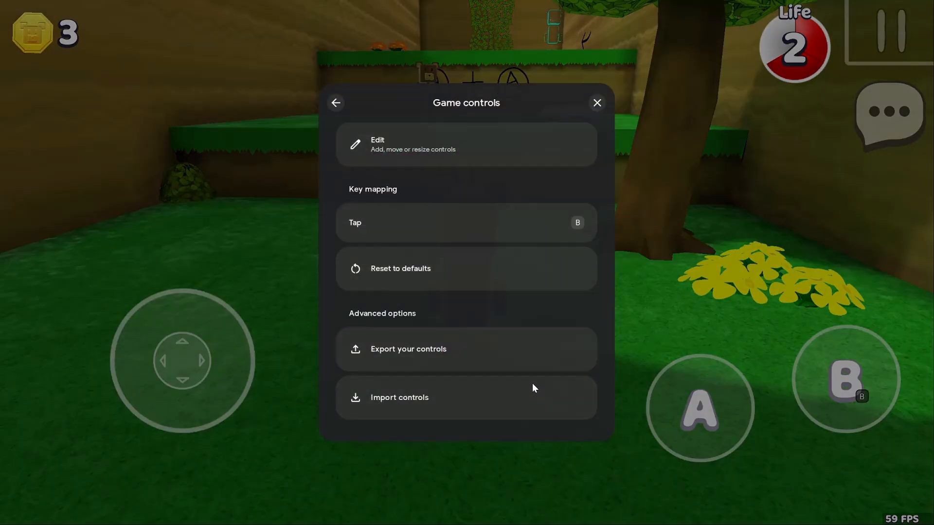
click(336, 102)
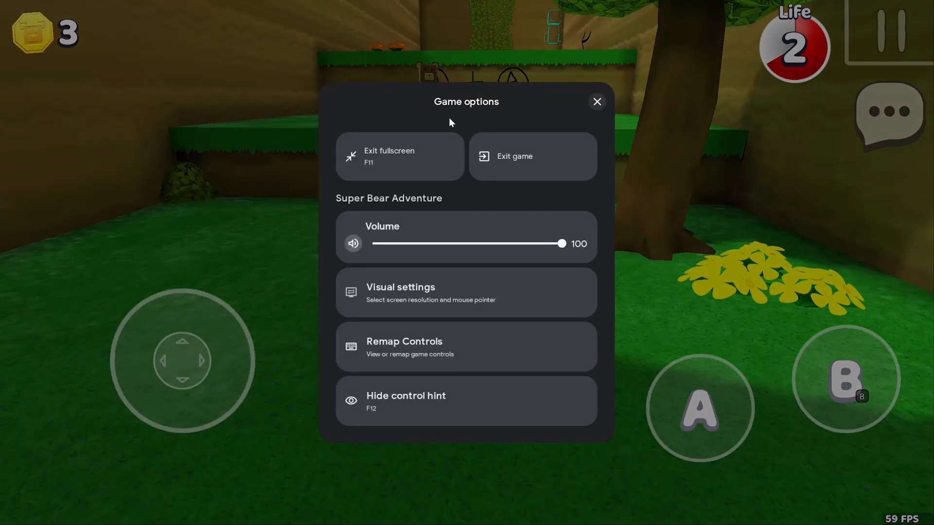
click(596, 101)
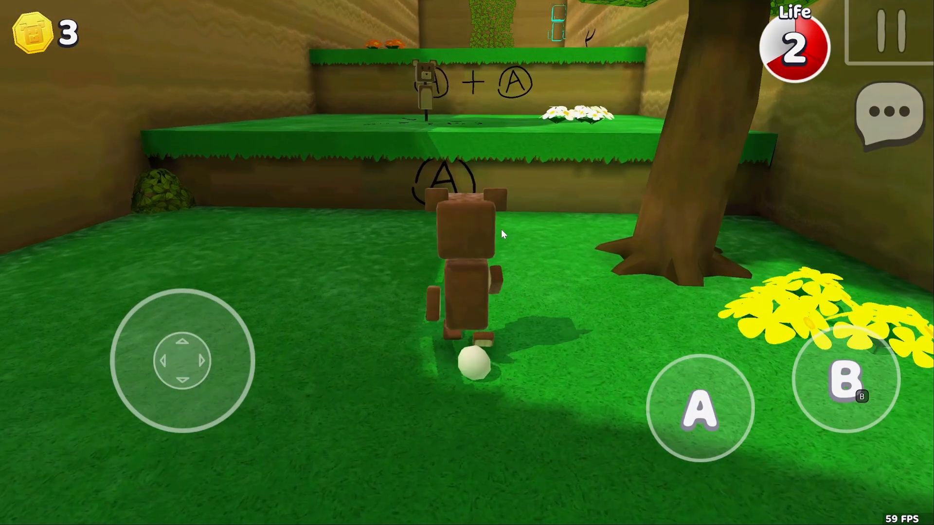